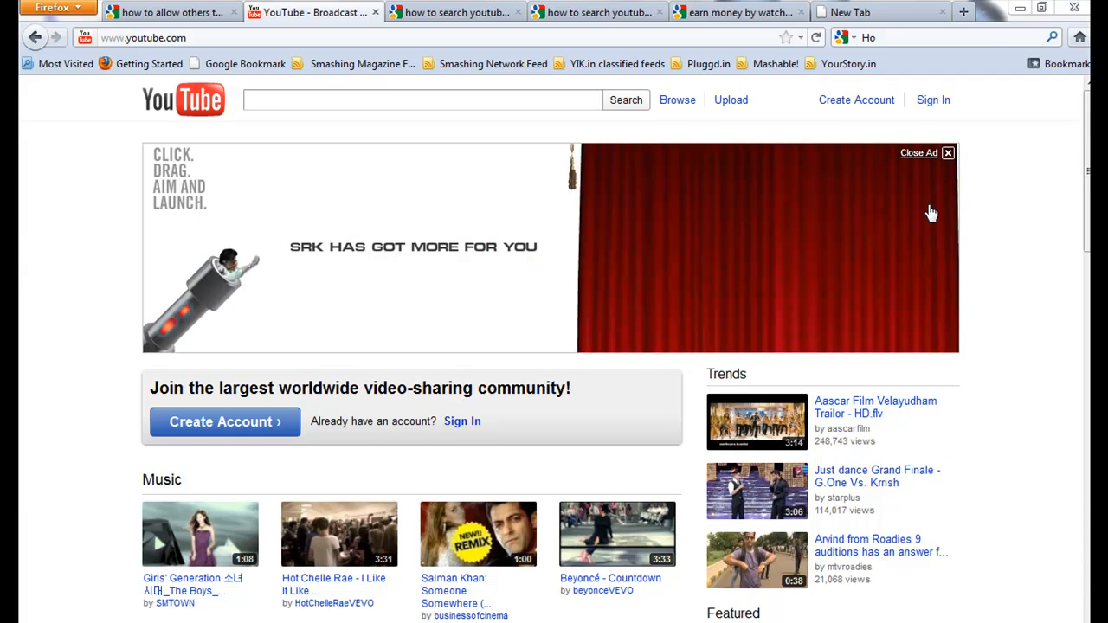
# - Close the YouTube home page banner, glance at the Google tab and return to YouTube
pyautogui.click(949, 152)
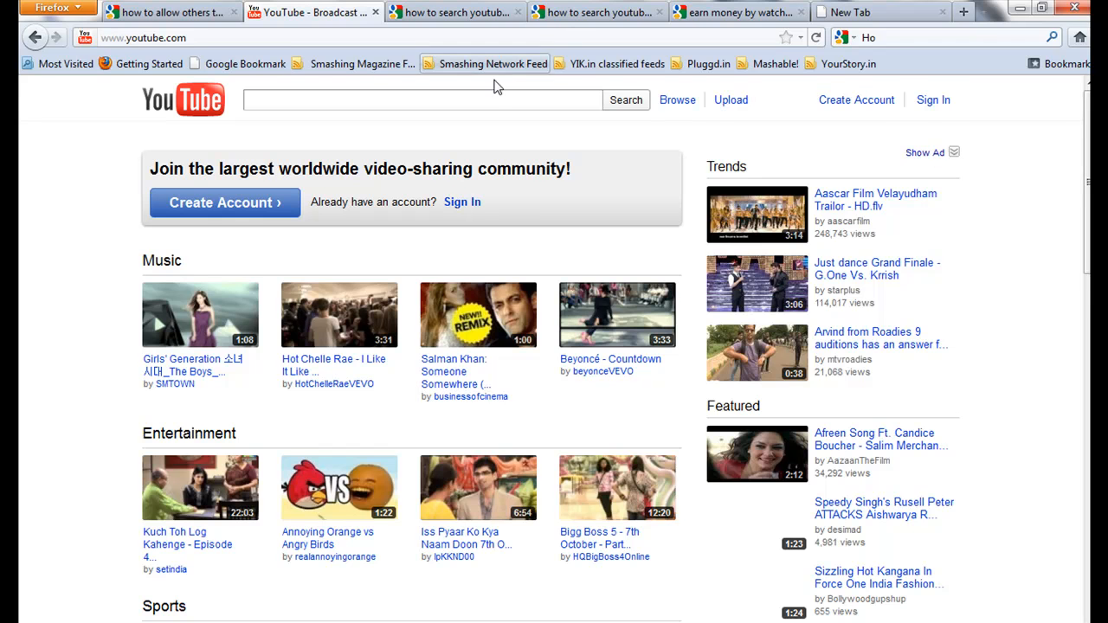
pyautogui.click(454, 12)
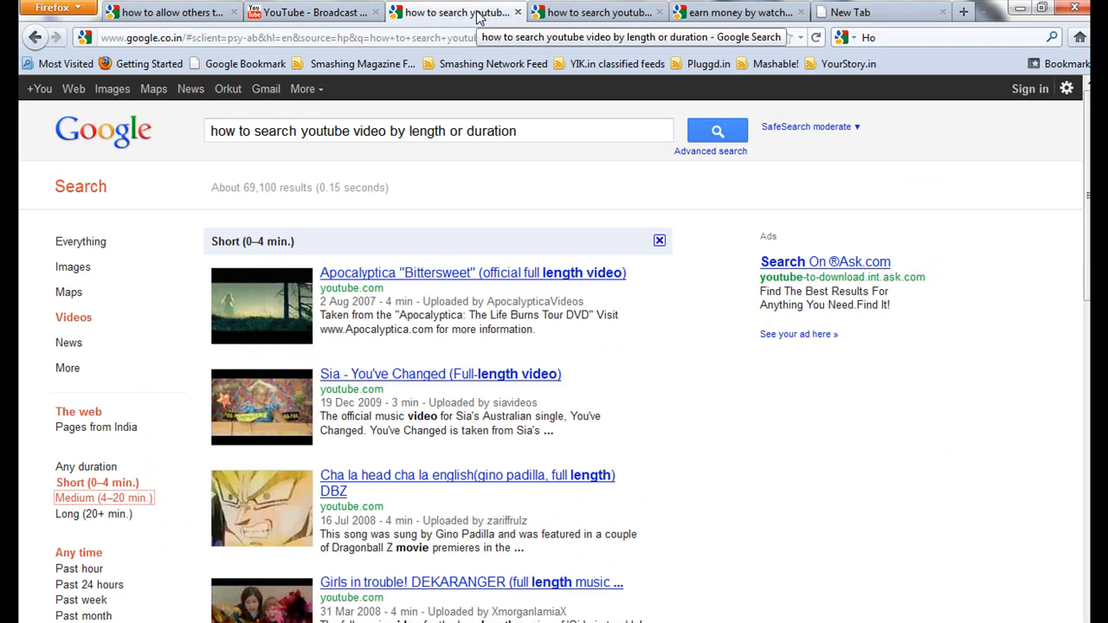
pyautogui.click(312, 12)
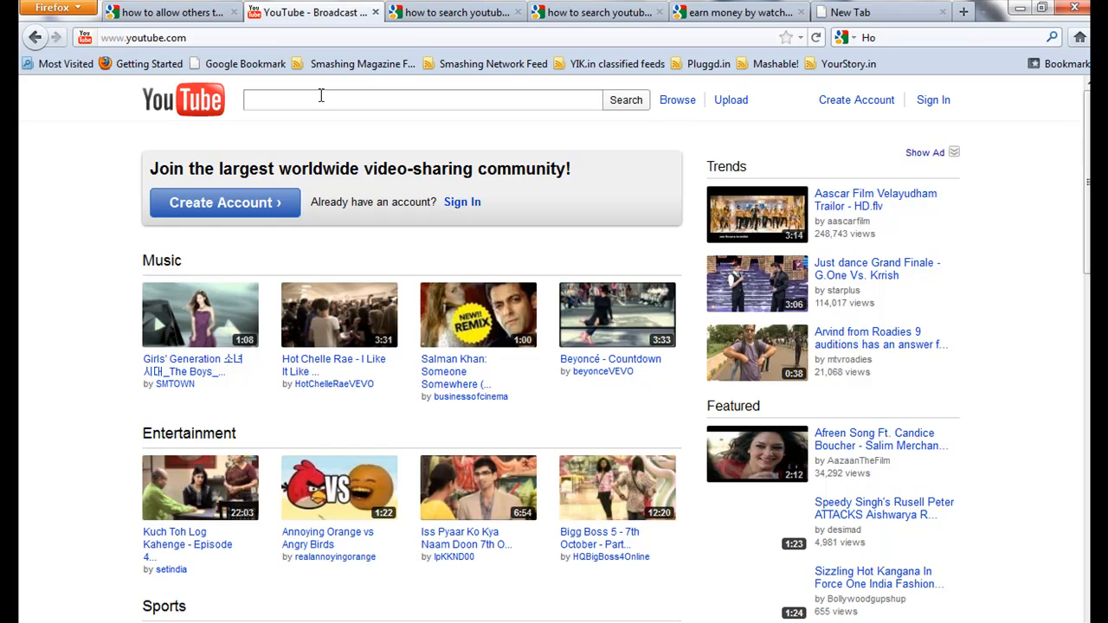
# - Search YouTube for 'How to search youtube videos by duration or length'
pyautogui.click(423, 99)
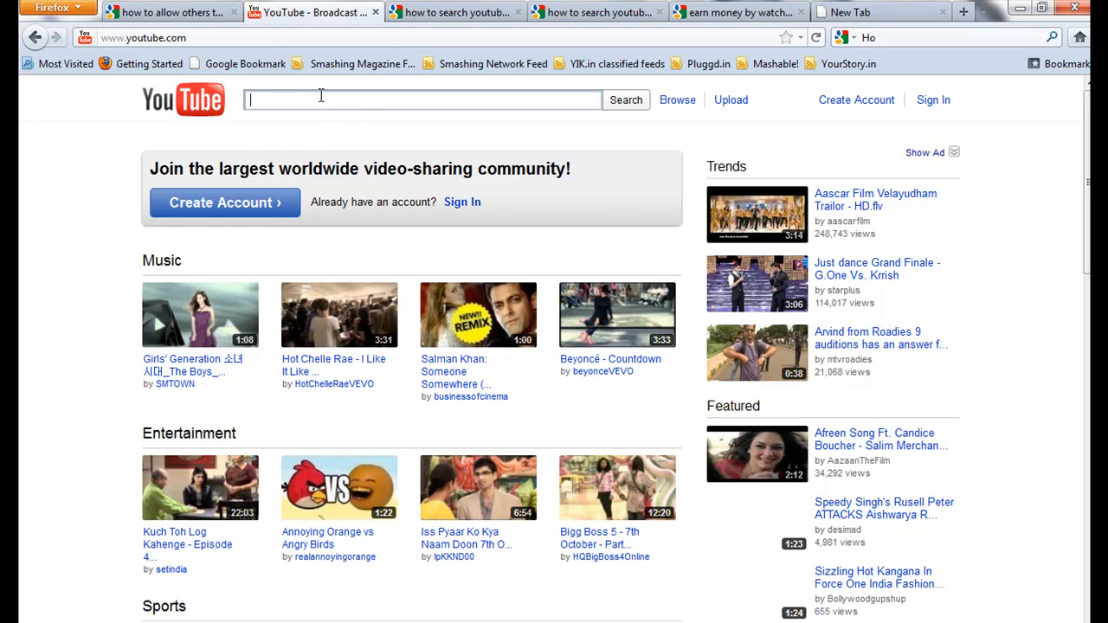
pyautogui.write('How to')
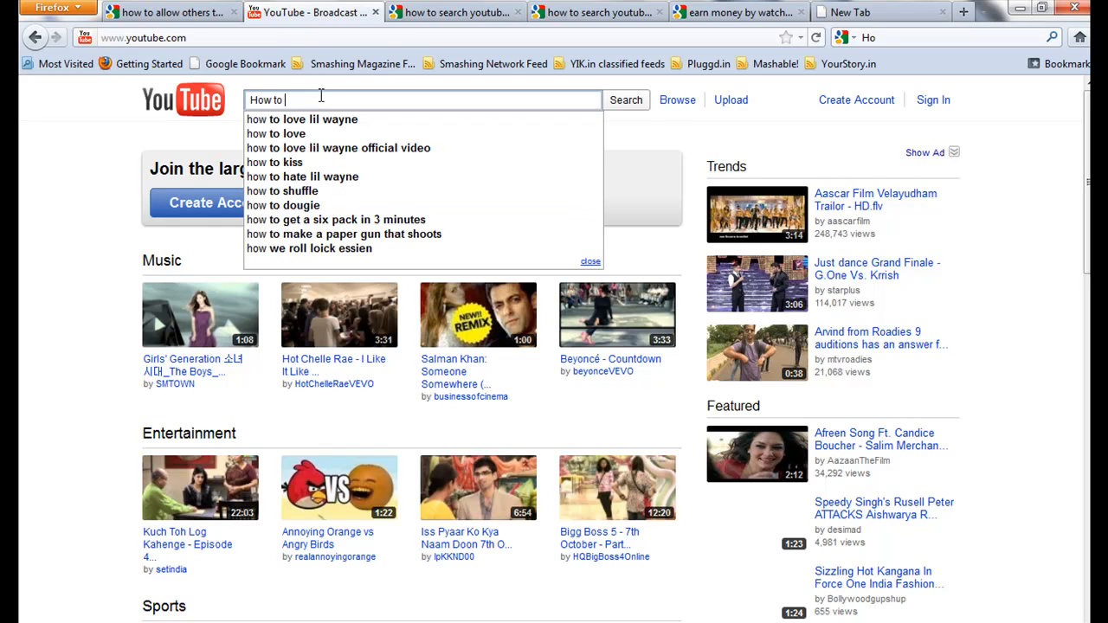
pyautogui.write('search youtube')
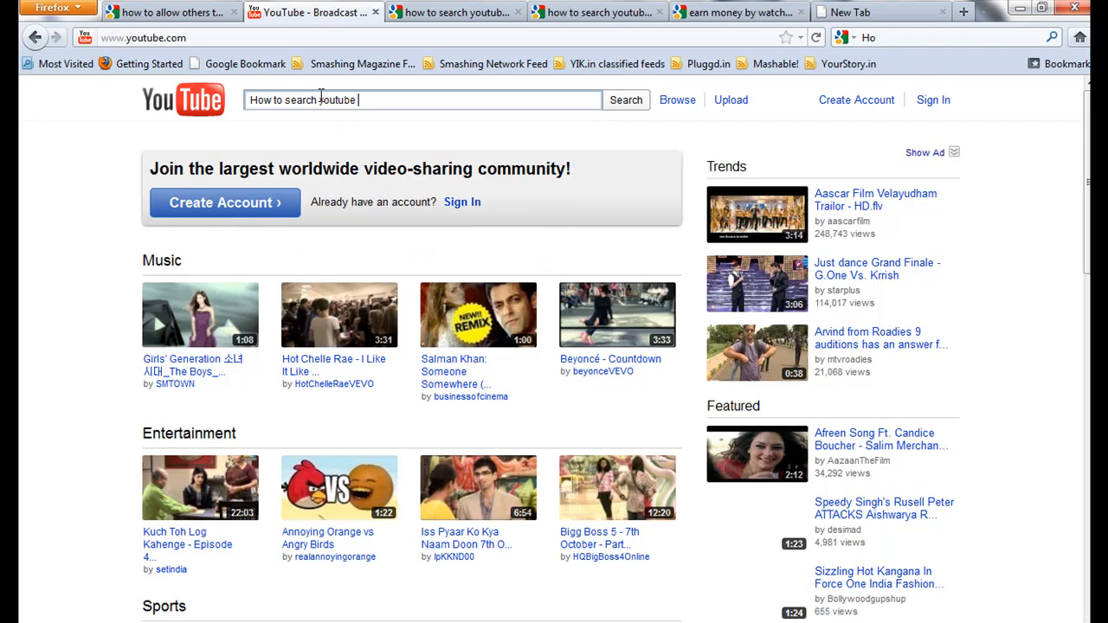
pyautogui.write('videos by')
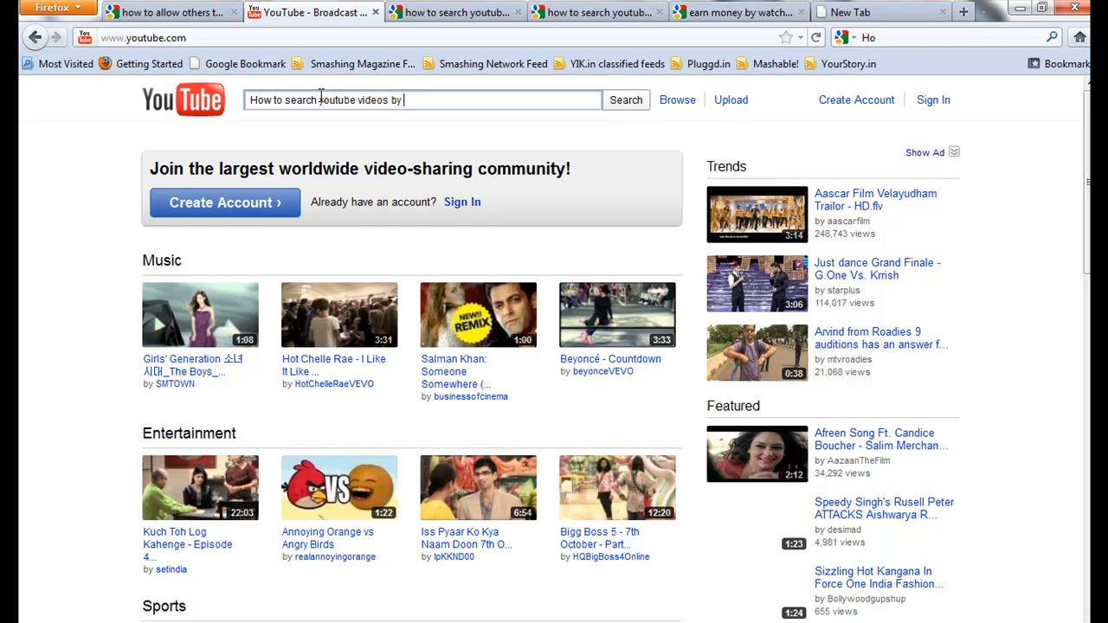
pyautogui.write('duration or length')
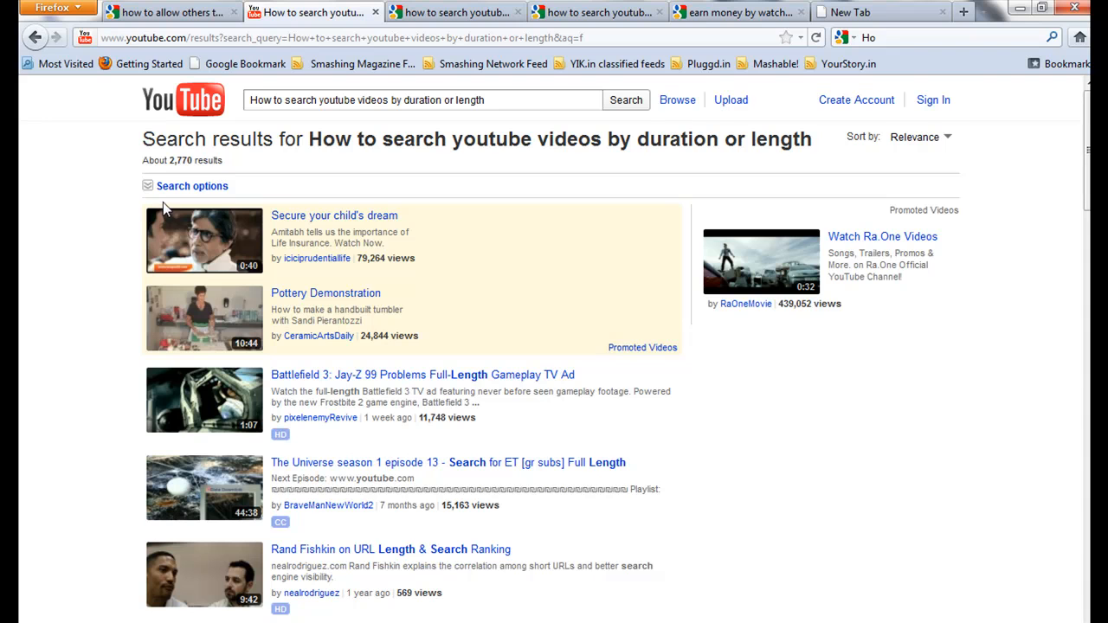
# - Expand Search options and filter results to Short (~4 minutes) videos
pyautogui.click(190, 186)
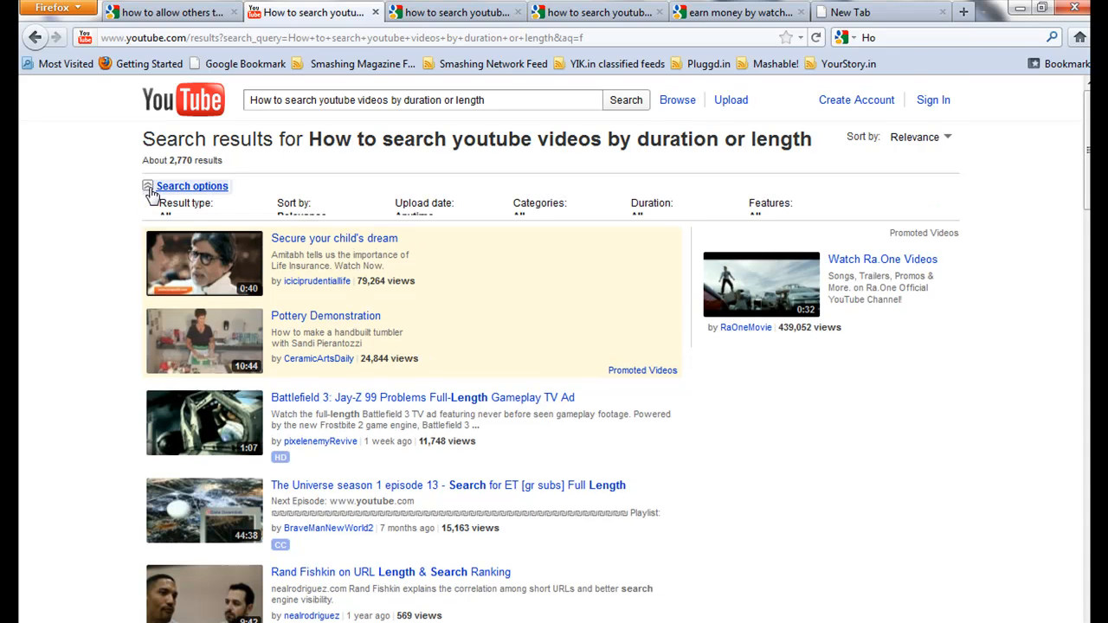
pyautogui.click(191, 185)
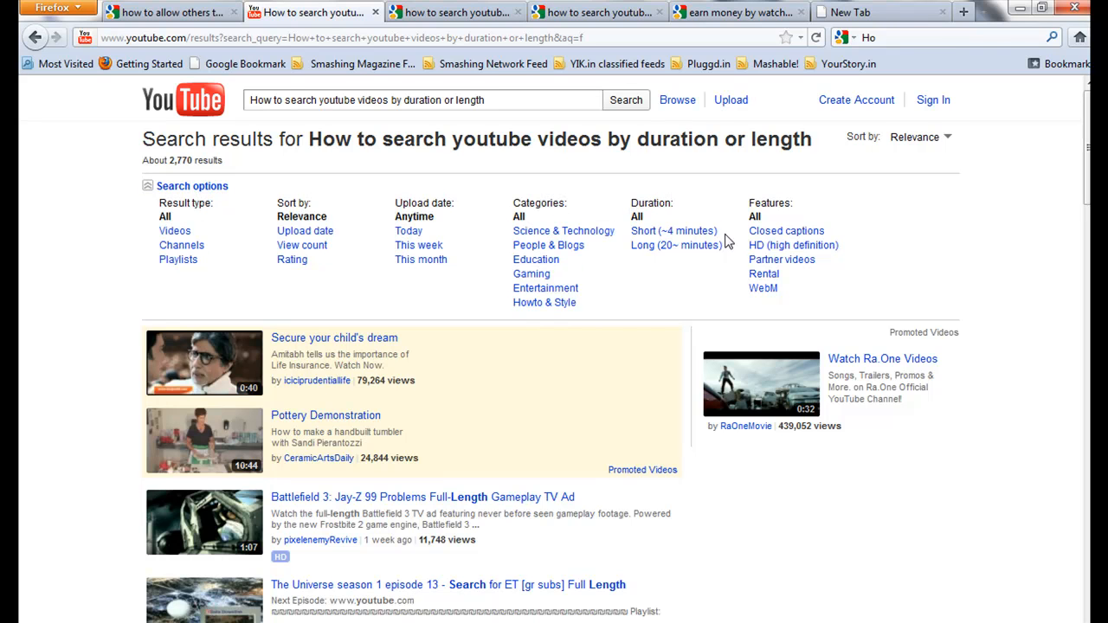
pyautogui.moveTo(685, 246)
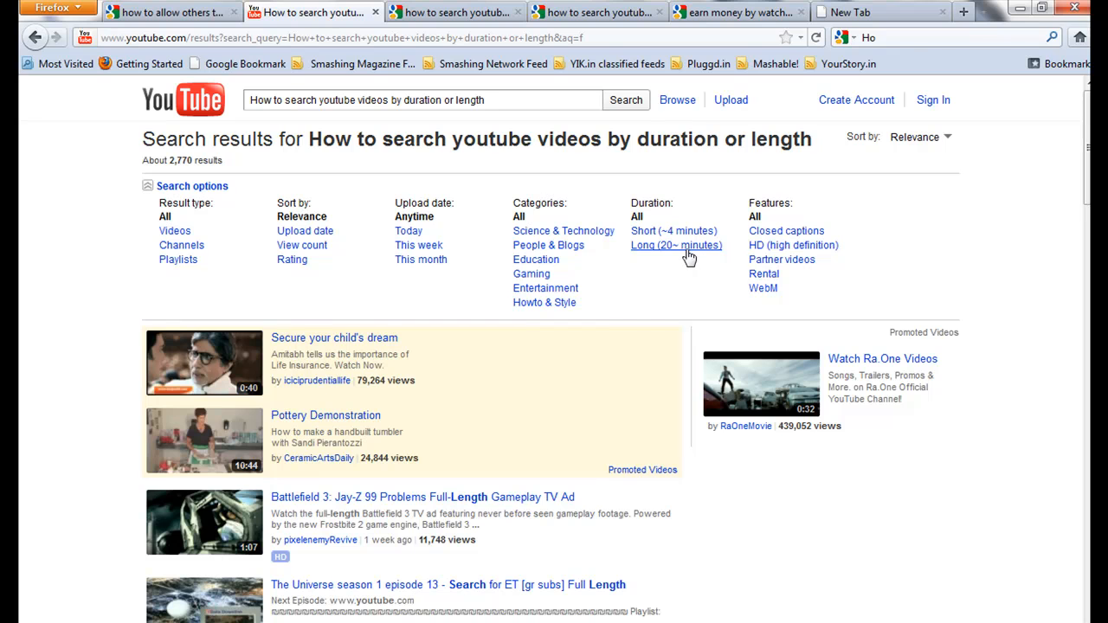
pyautogui.moveTo(689, 257)
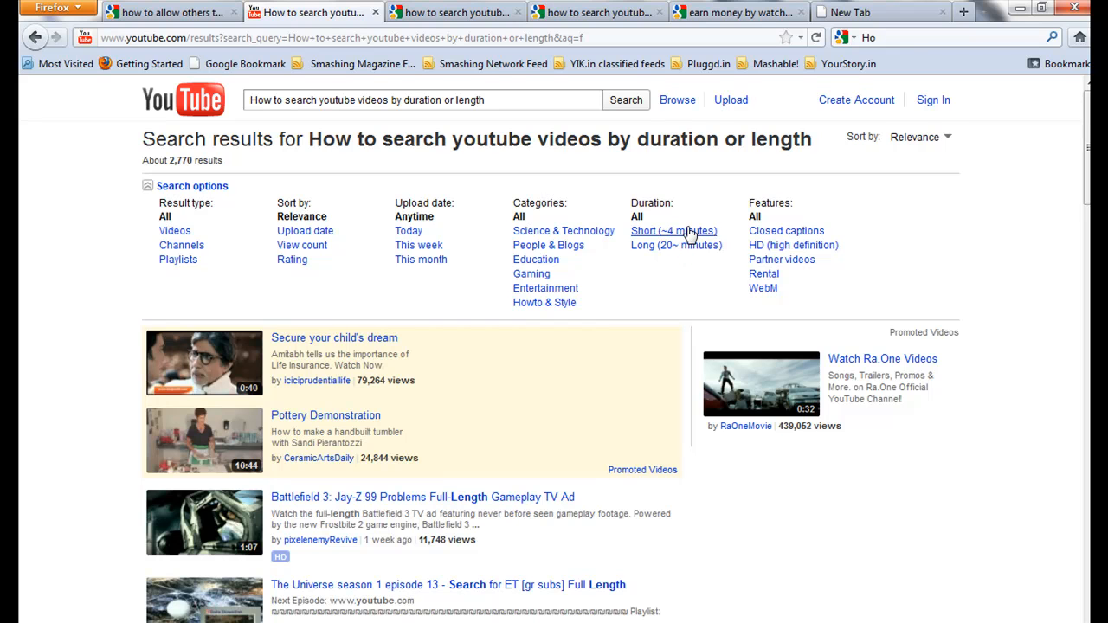
pyautogui.click(674, 230)
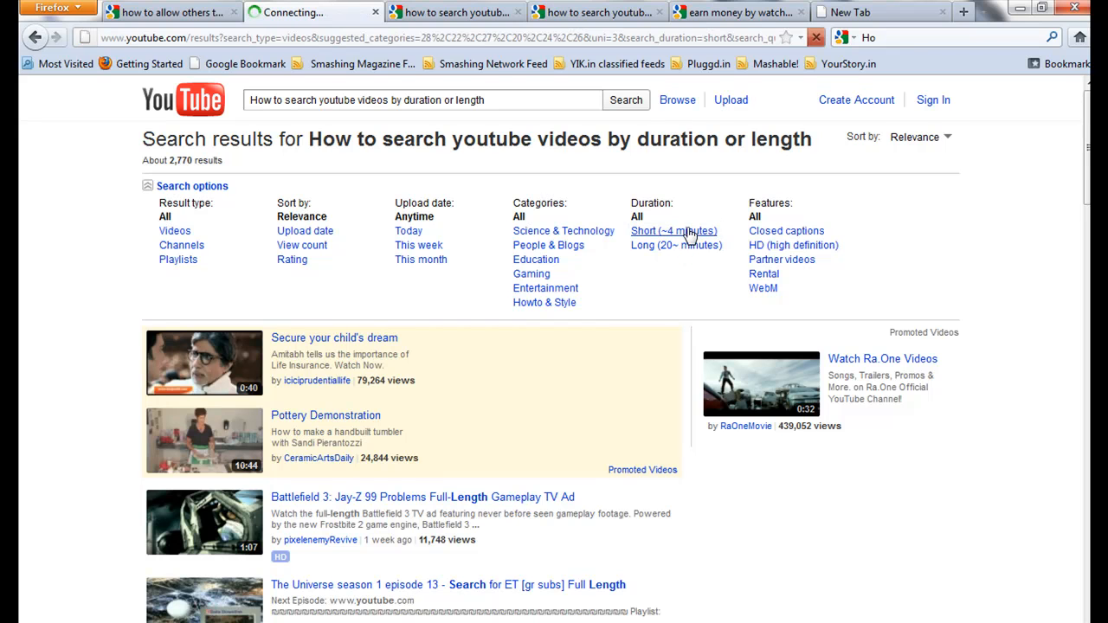
pyautogui.click(672, 230)
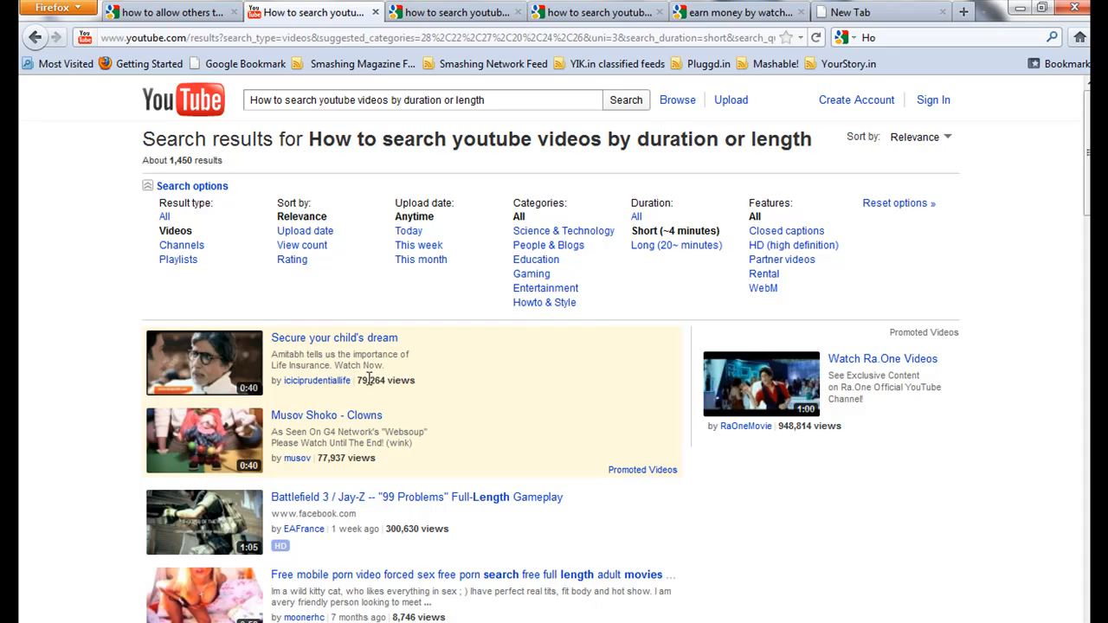
pyautogui.scroll(-3)
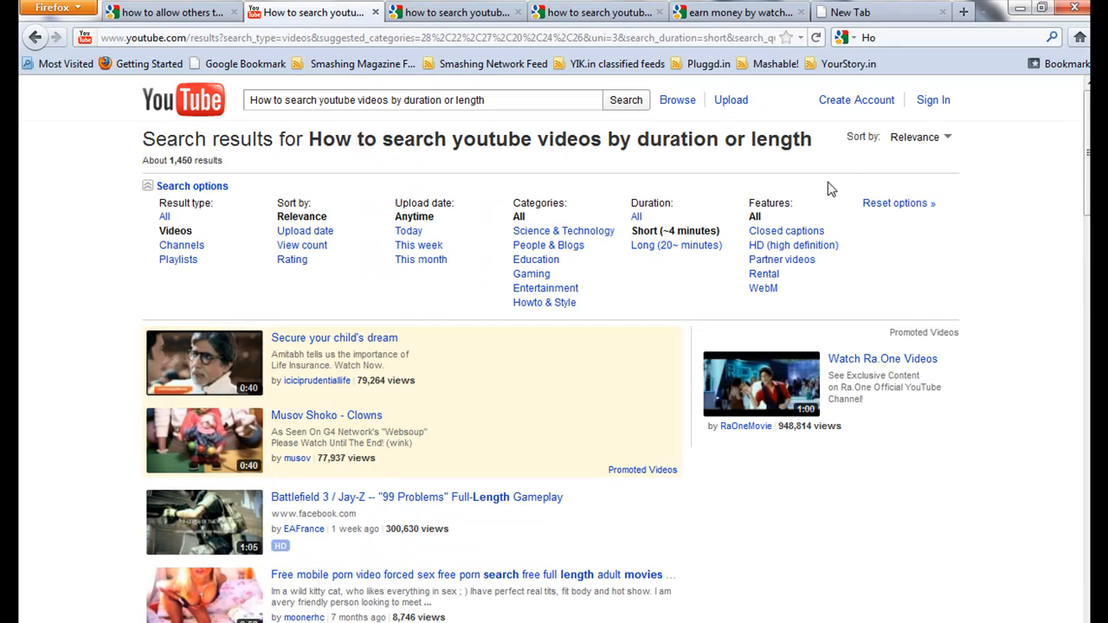
# - Switch the Duration filter to Long (20+ minutes) and look through the results
pyautogui.click(676, 246)
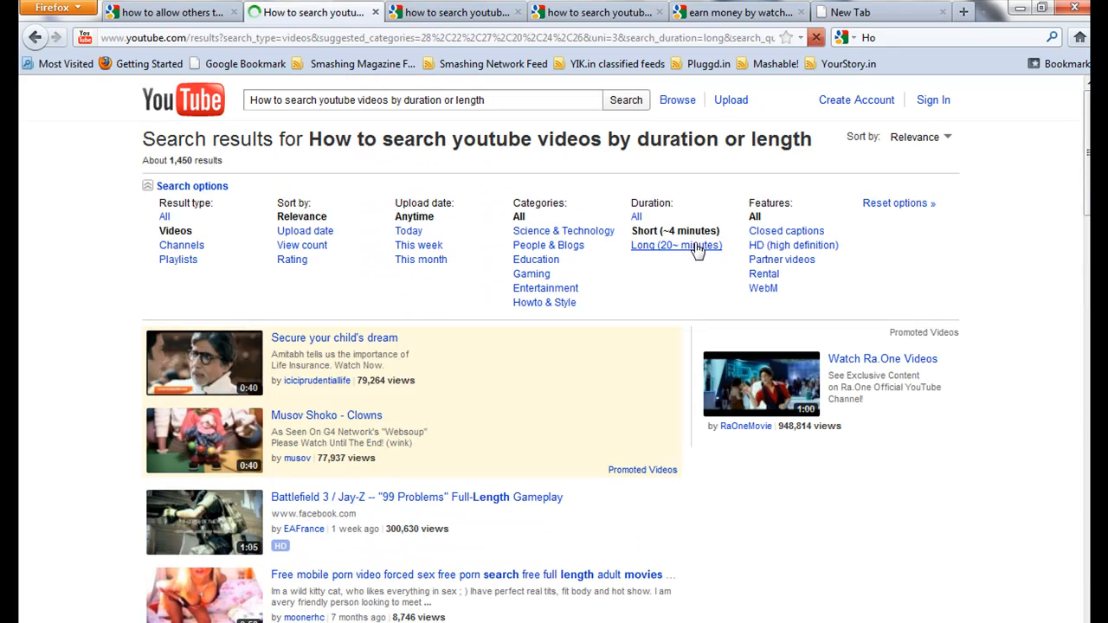
pyautogui.click(676, 246)
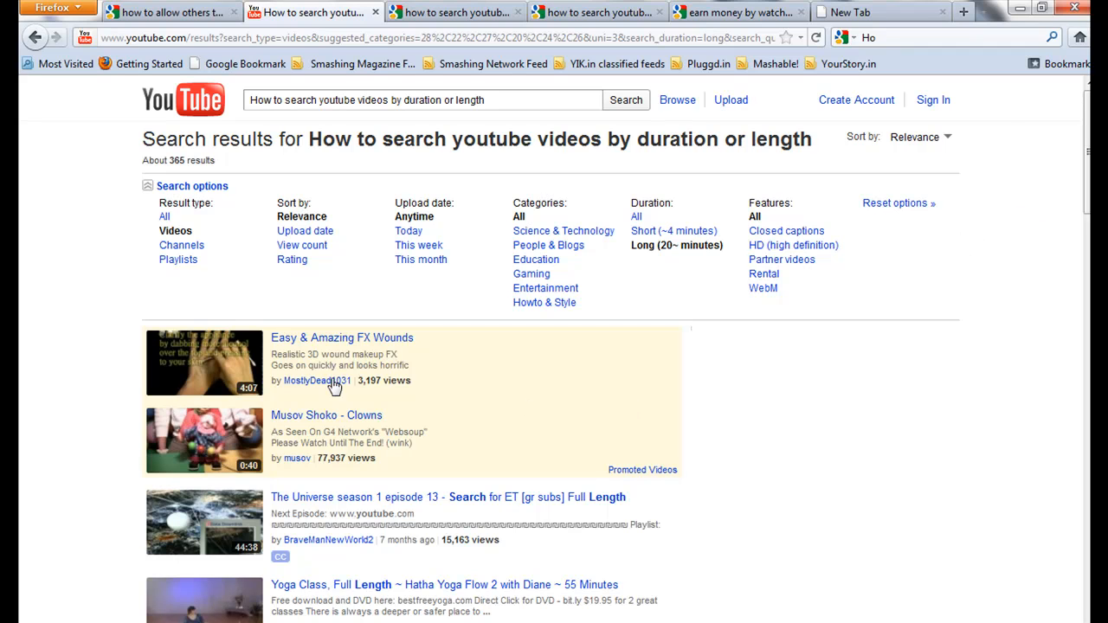
pyautogui.moveTo(281, 398)
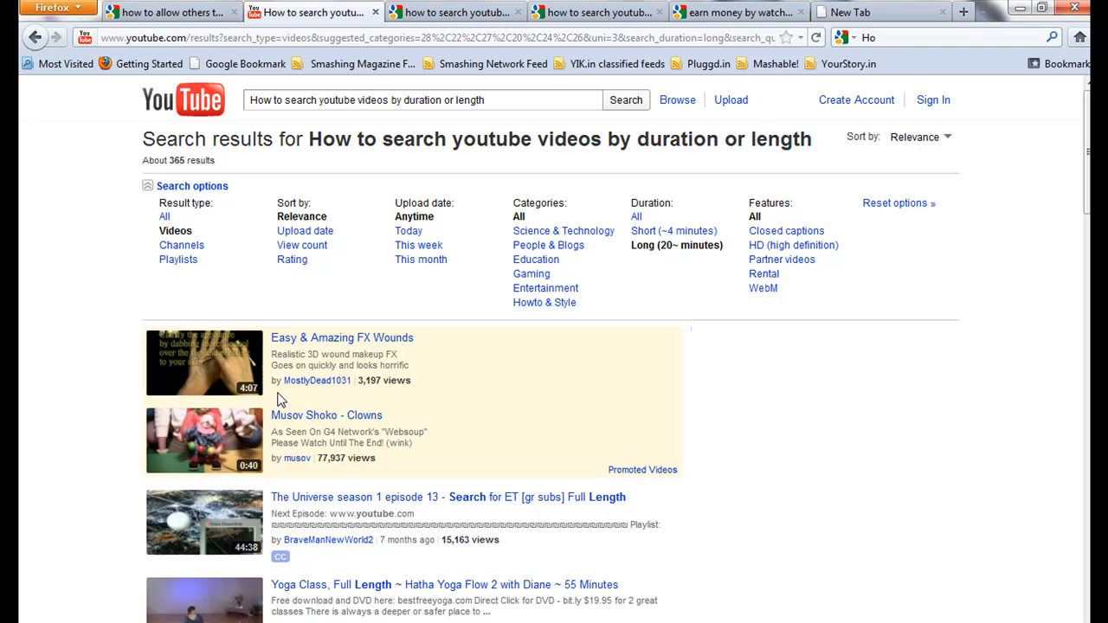
pyautogui.scroll(-3)
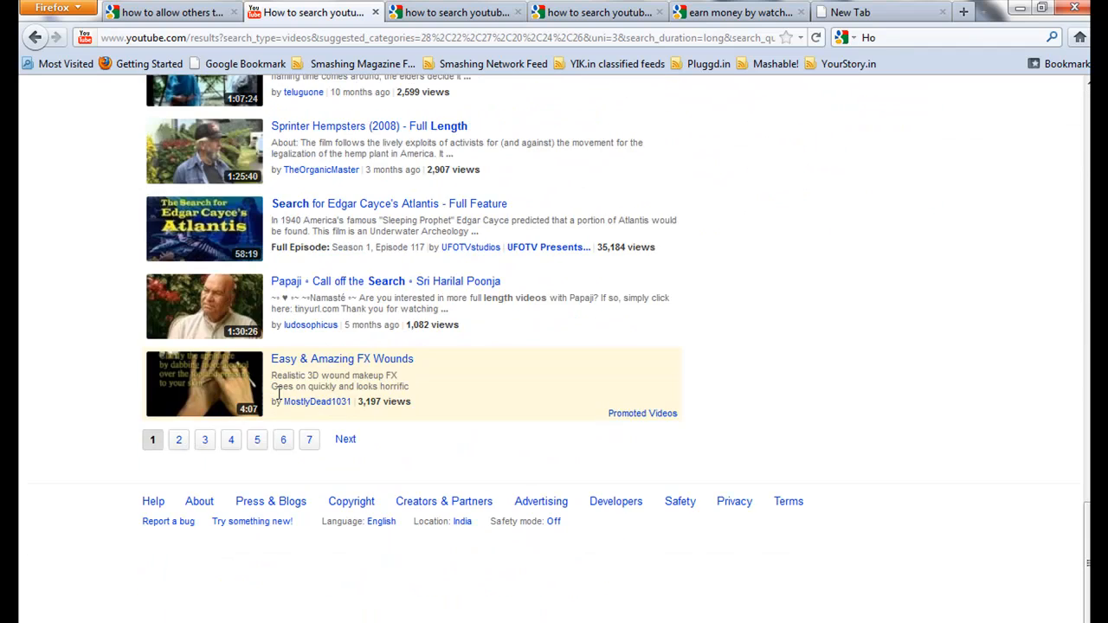
pyautogui.scroll(-3)
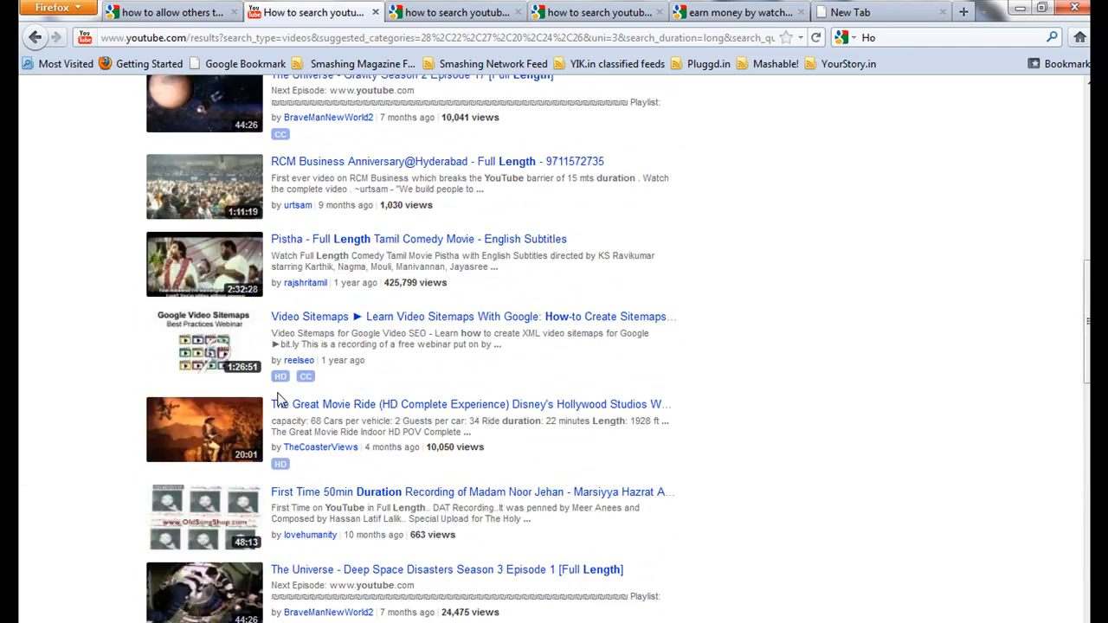
pyautogui.scroll(3)
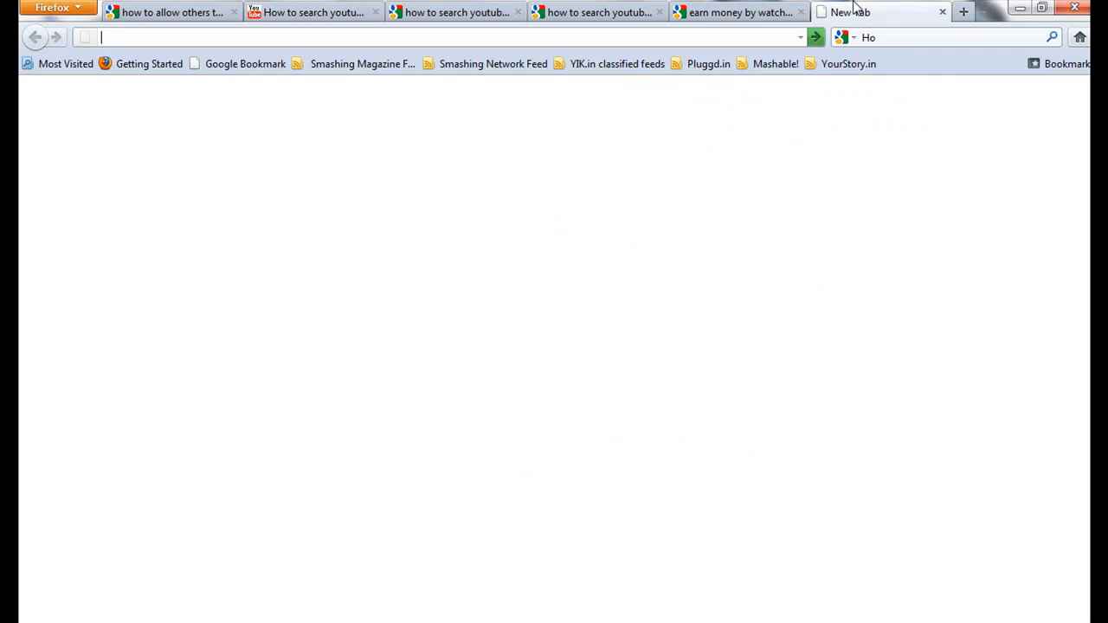
# - Google 'how to search youtube video by length or duration' and append &tbm=vid to the URL
pyautogui.write('google.co.in')
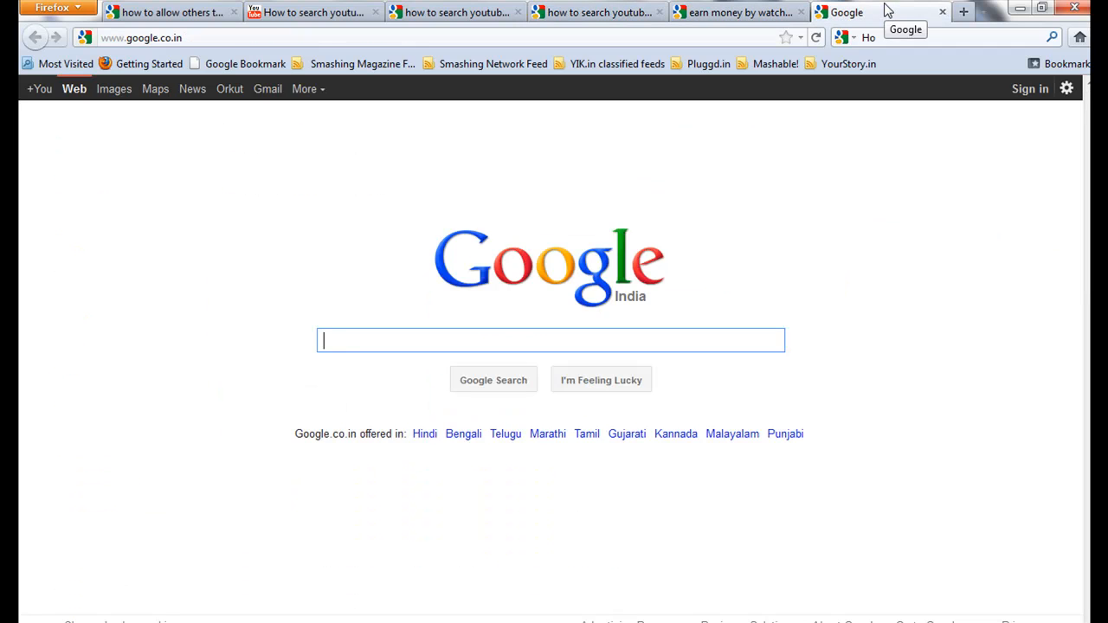
pyautogui.write('how to search youtube video by length or duration')
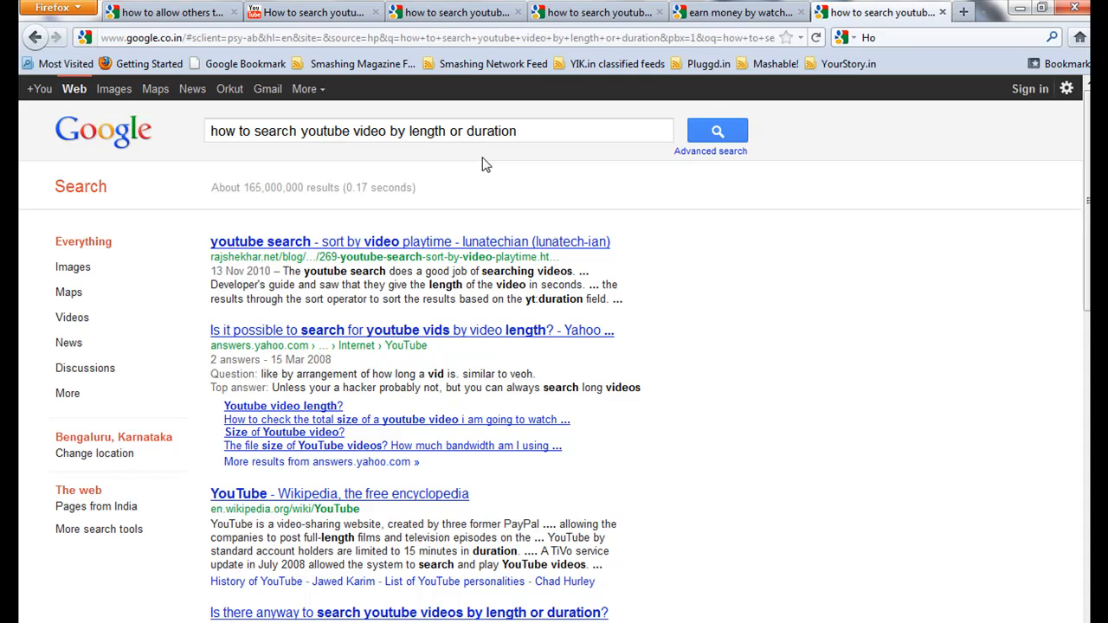
pyautogui.click(433, 38)
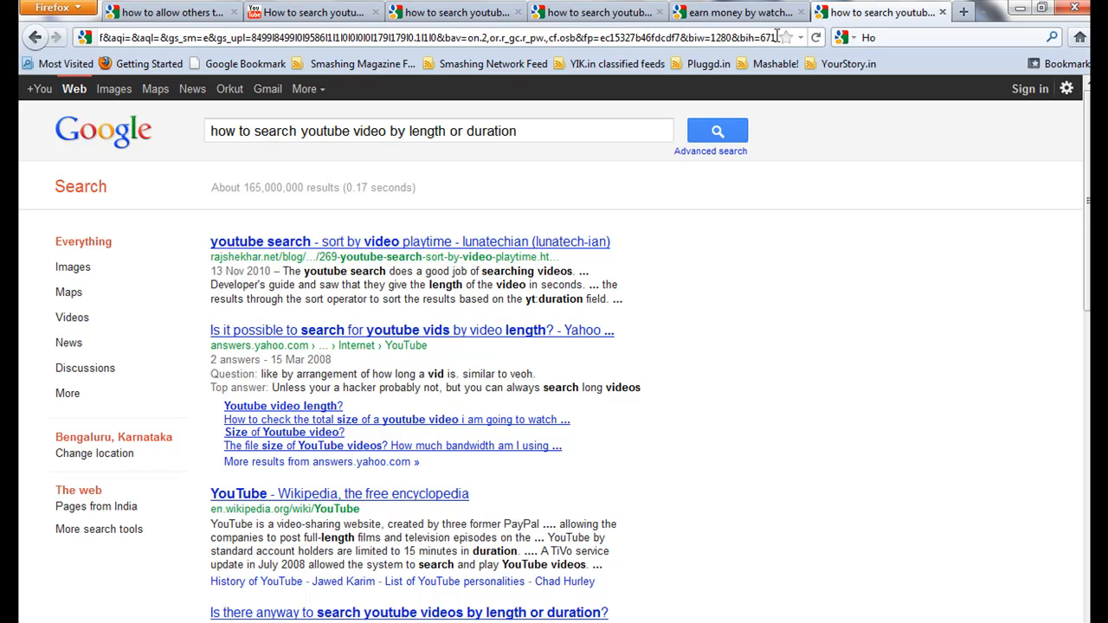
pyautogui.click(815, 38)
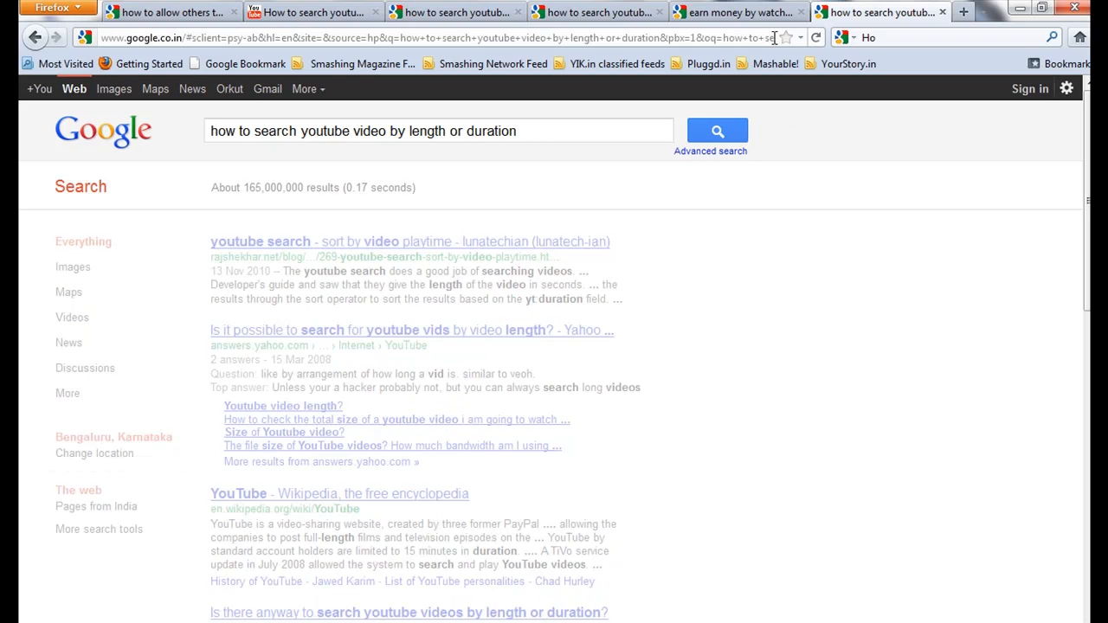
# - Filter the Google video results to Medium (4–20 min.) under Any duration
pyautogui.click(73, 319)
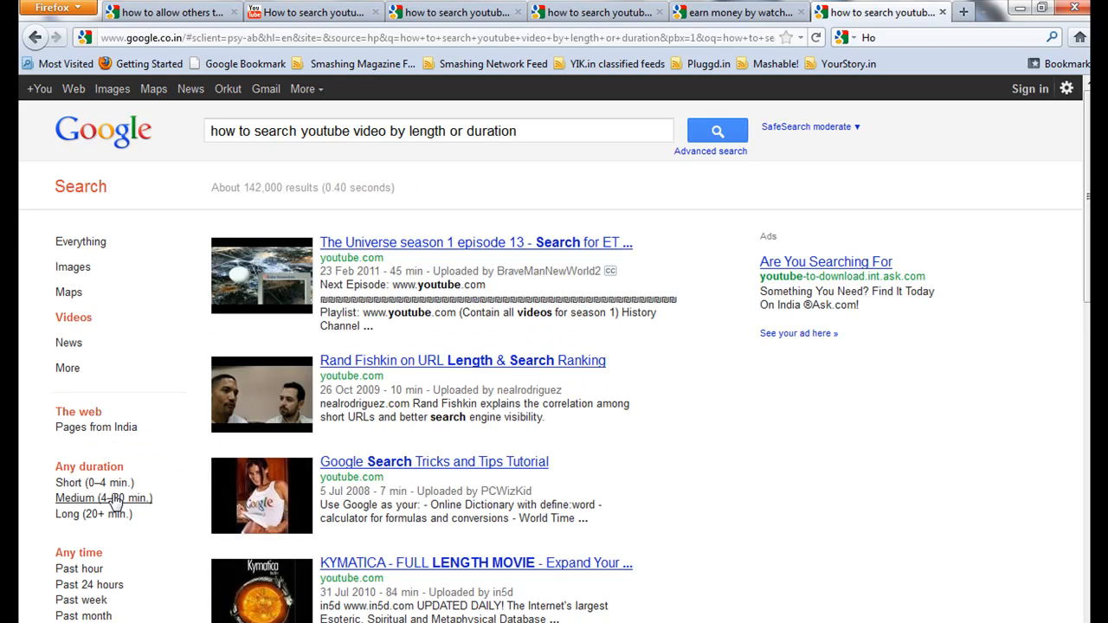
pyautogui.moveTo(130, 504)
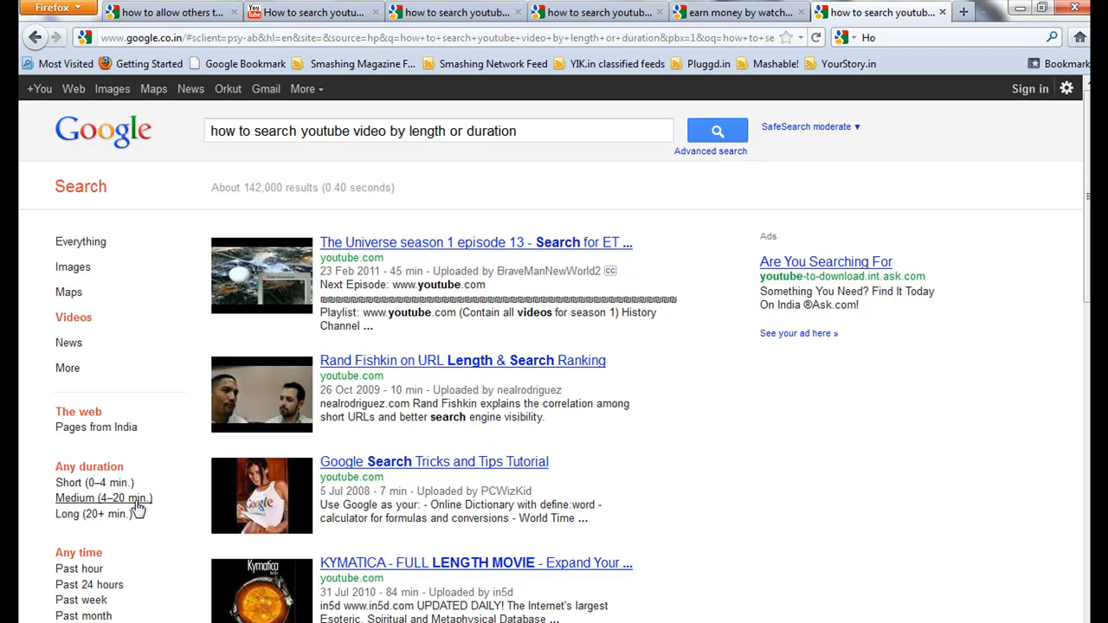
pyautogui.click(104, 499)
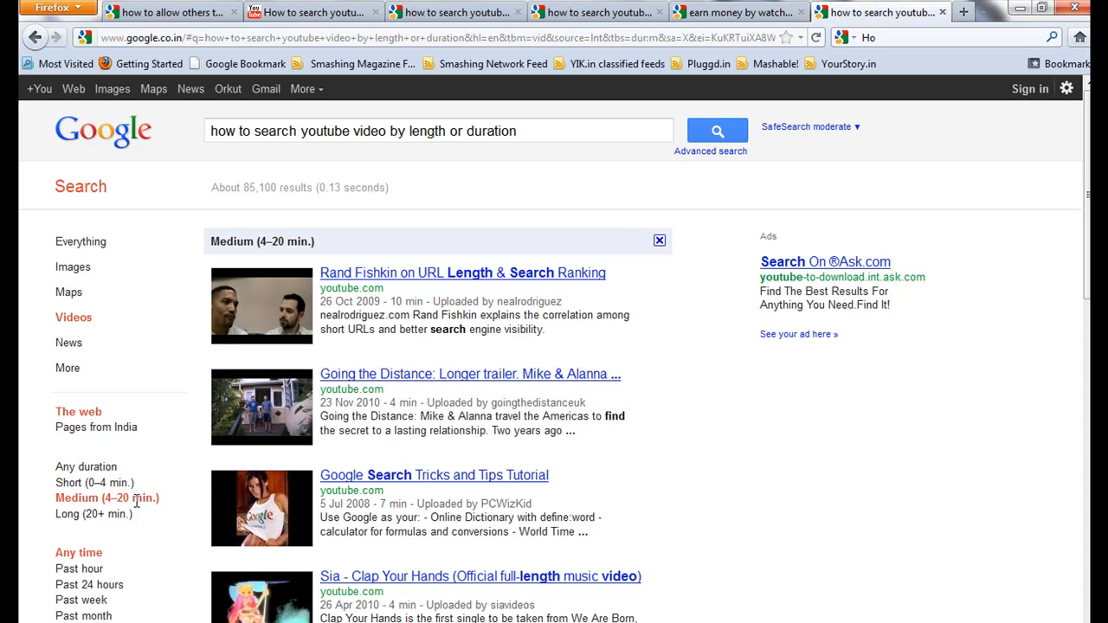
pyautogui.moveTo(441, 217)
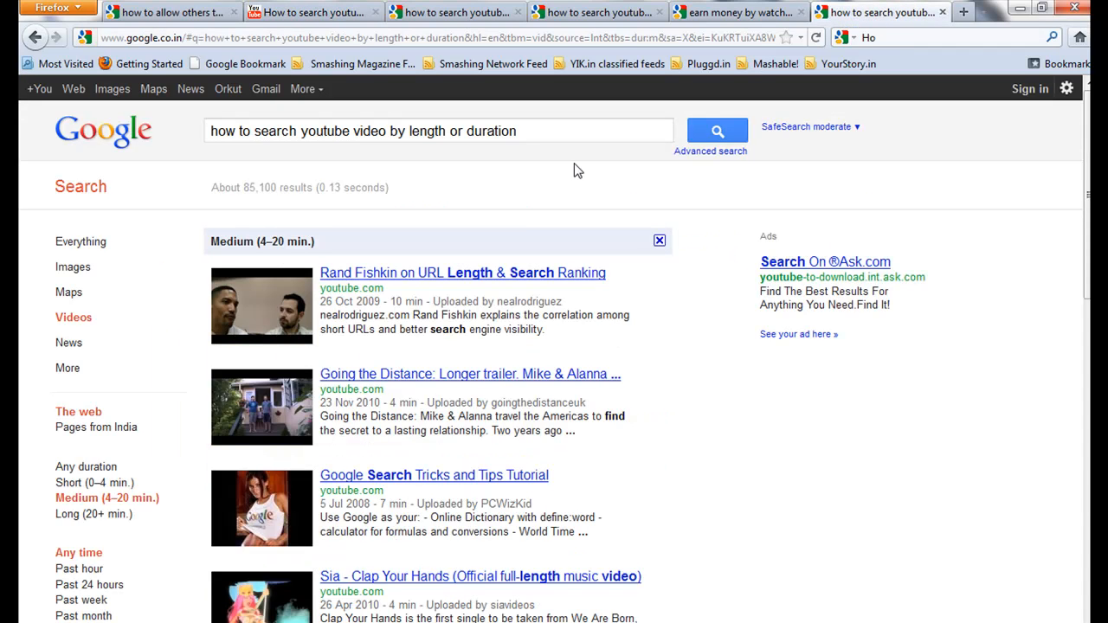
pyautogui.moveTo(523, 219)
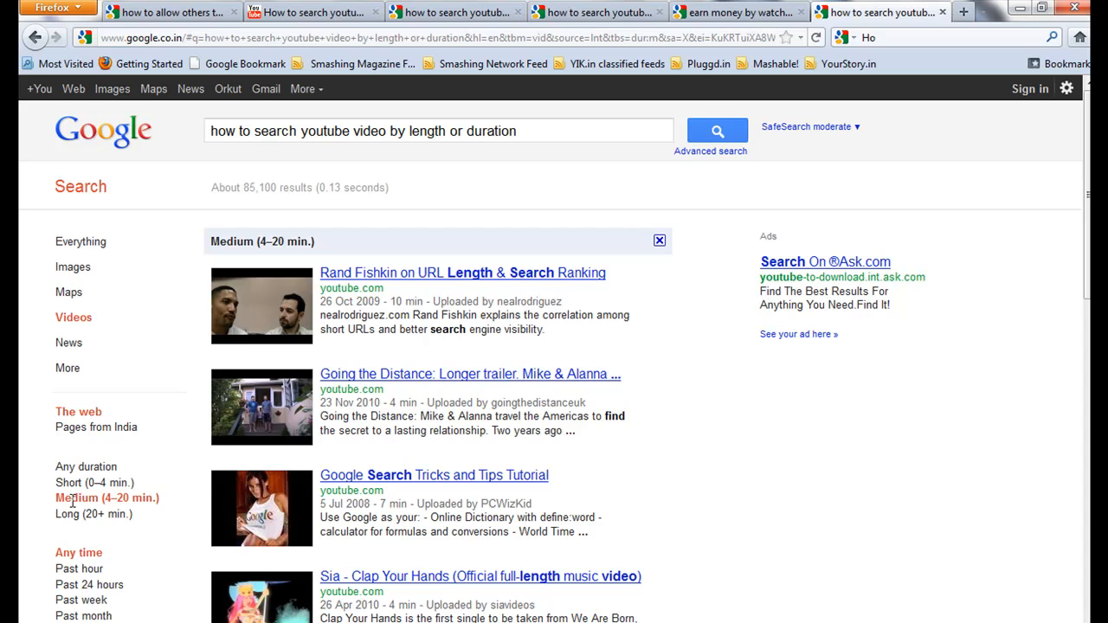
pyautogui.click(14, 620)
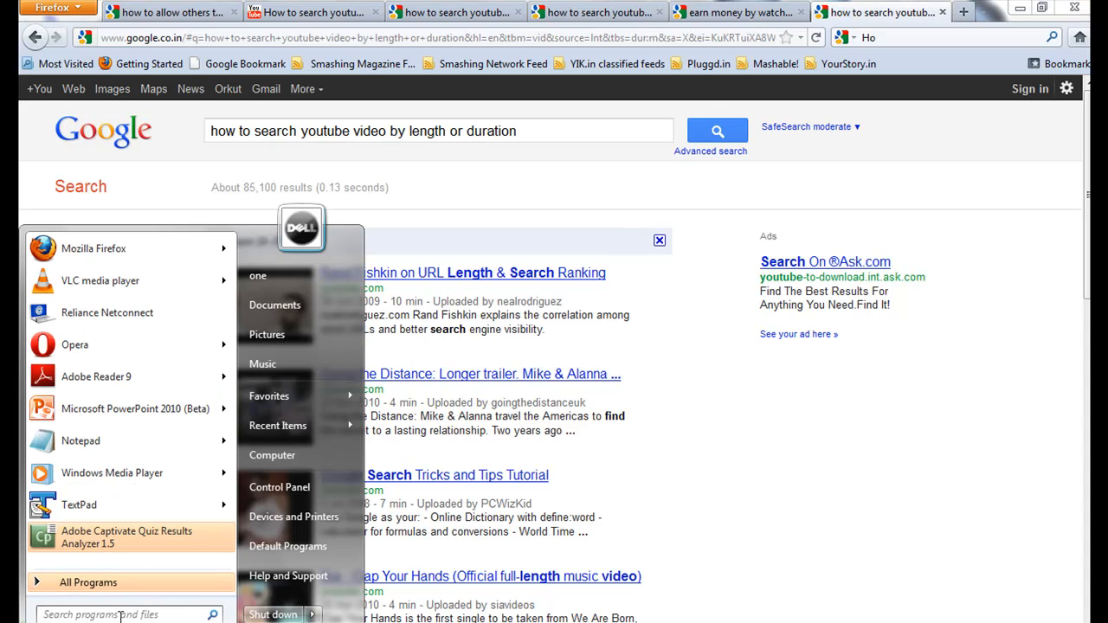
# - Launch Notepad and type a note: 'add &tbm=vid to end of your google' address
pyautogui.write('notepa')
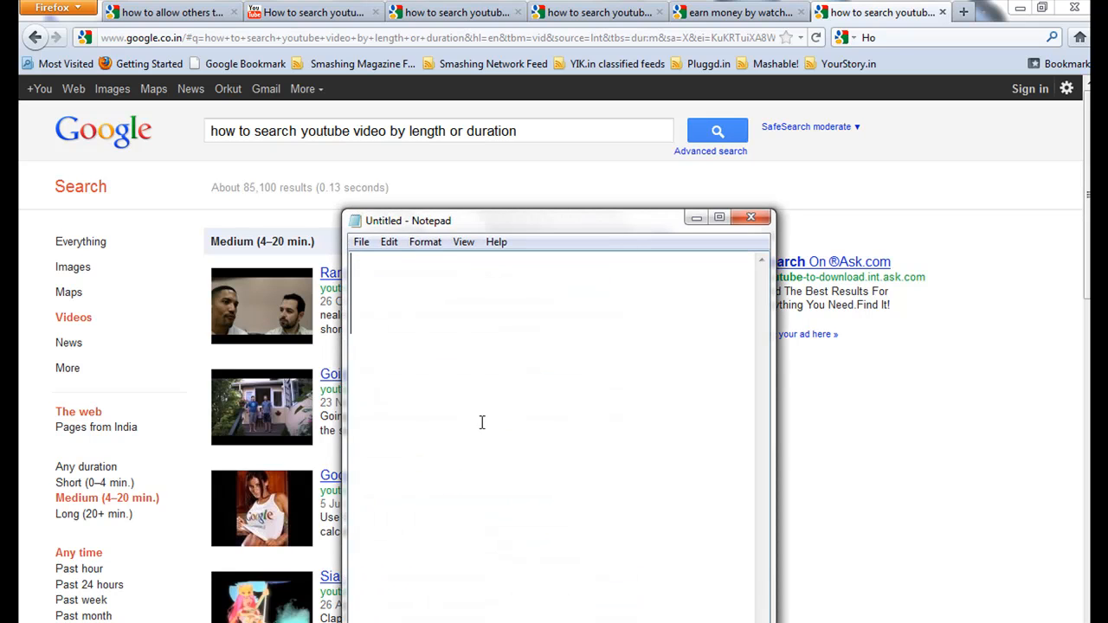
pyautogui.write('add')
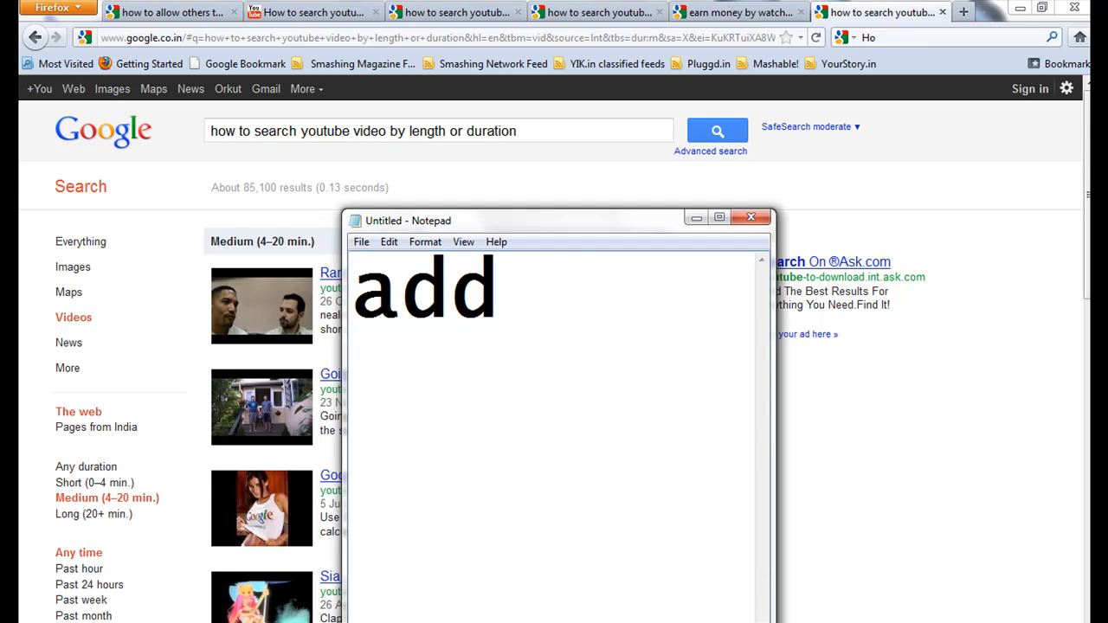
pyautogui.write('&t')
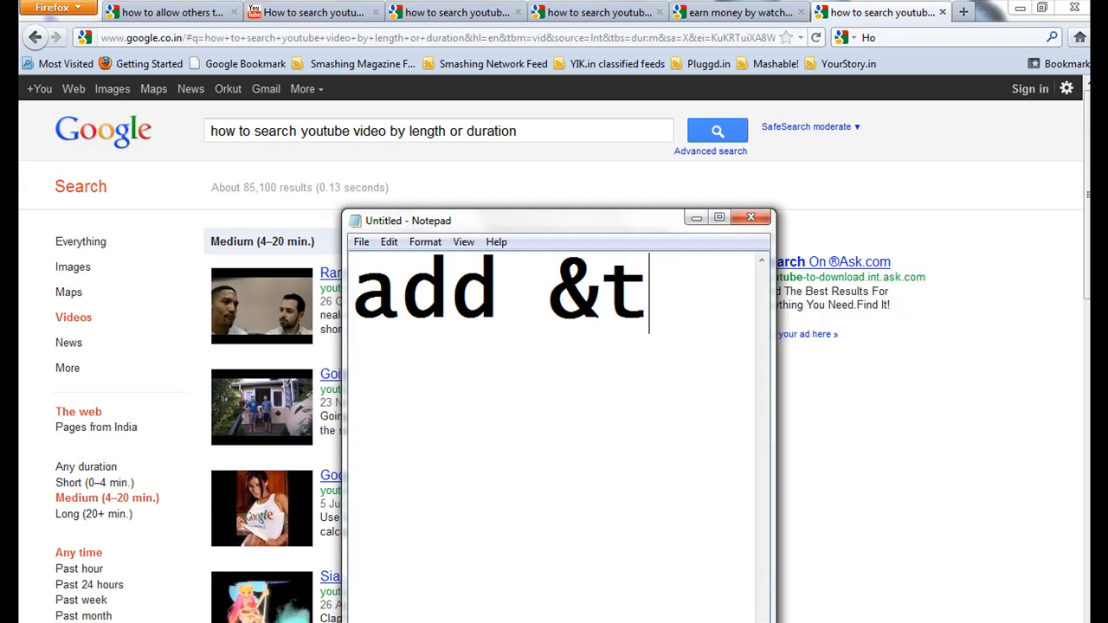
pyautogui.write('bm=')
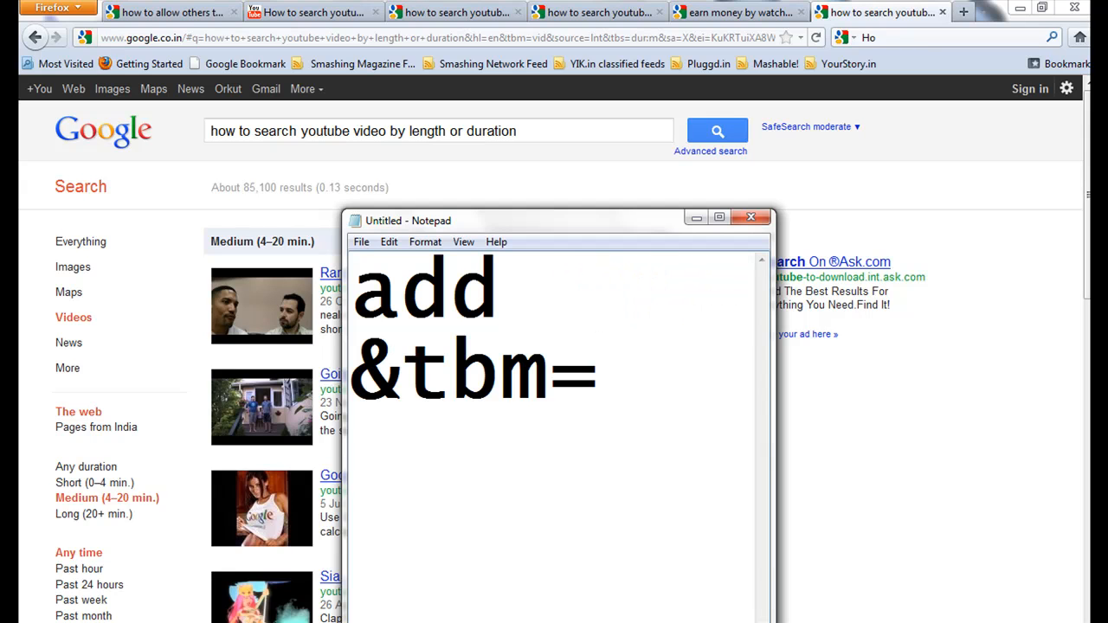
pyautogui.write('vid')
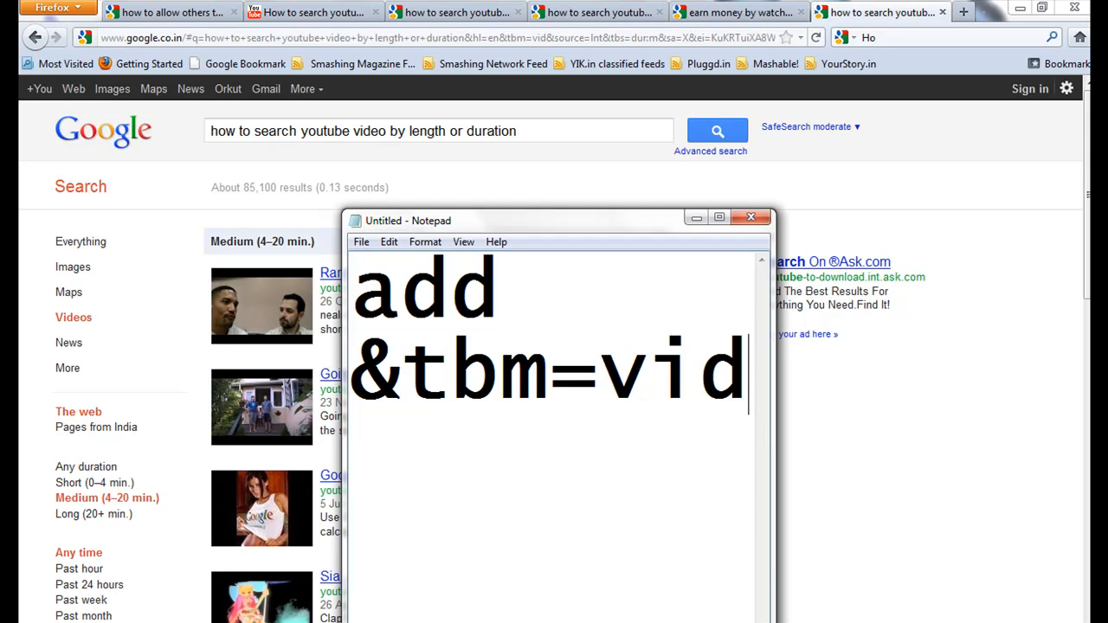
pyautogui.write('to')
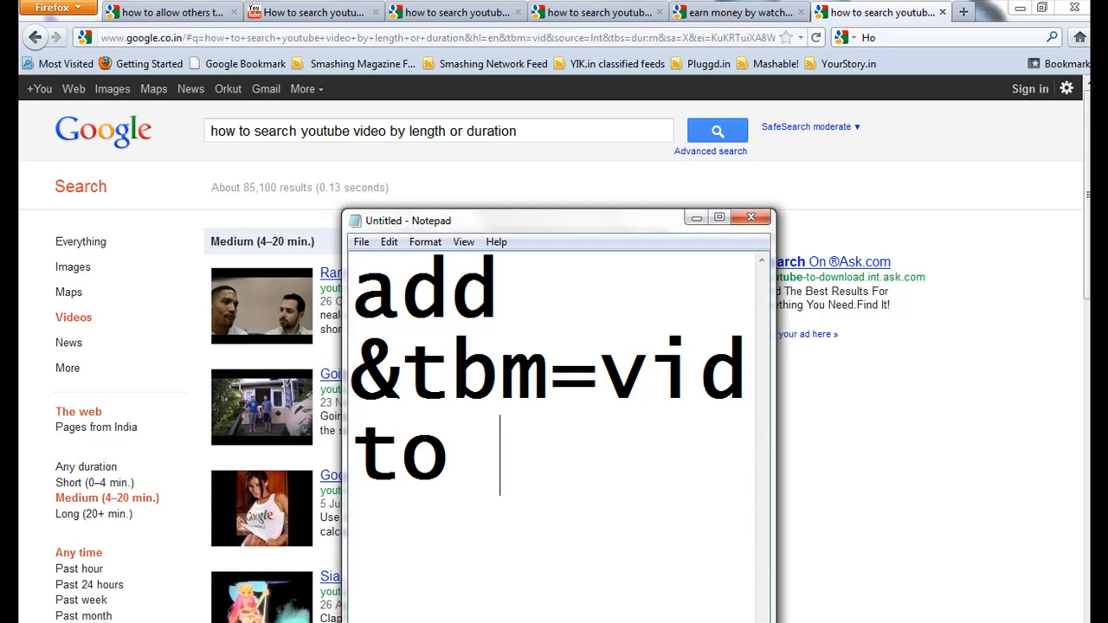
pyautogui.write('your')
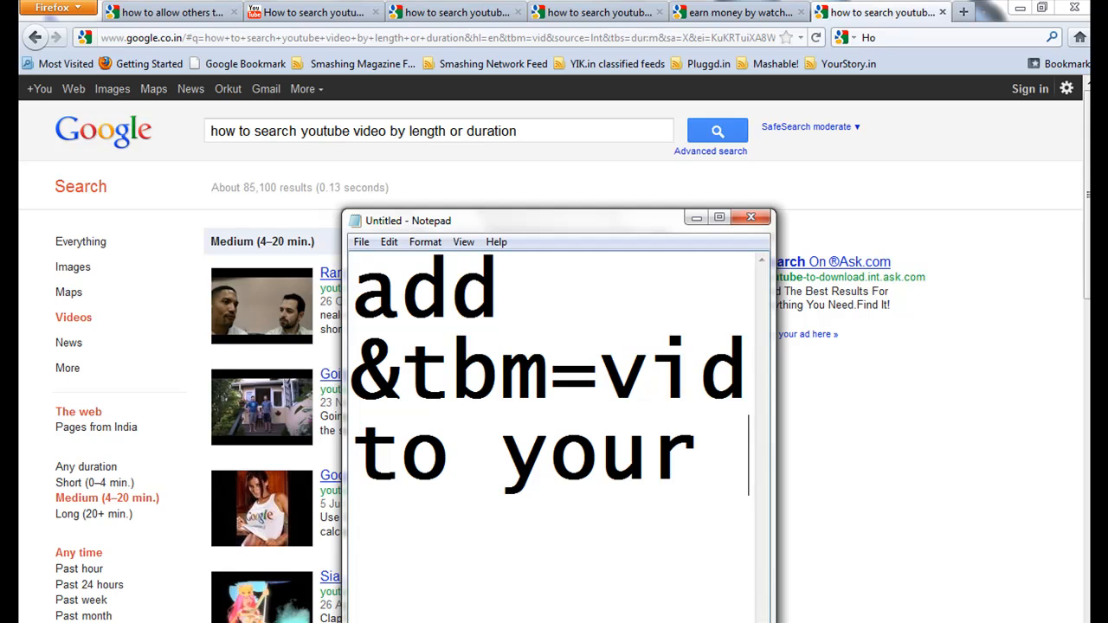
pyautogui.write('google')
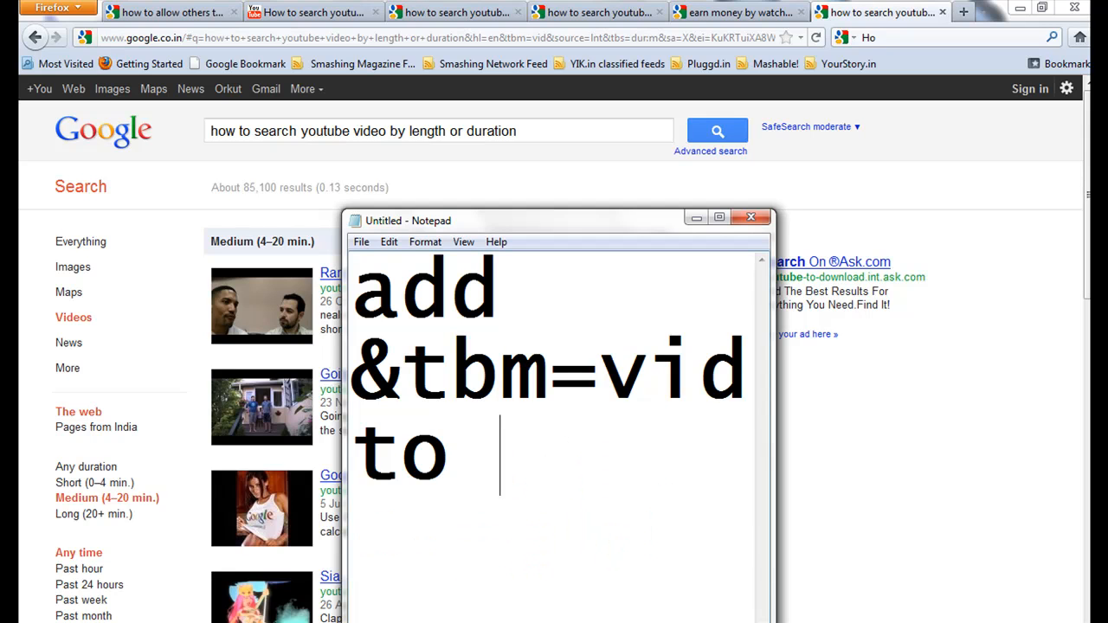
pyautogui.write('end of')
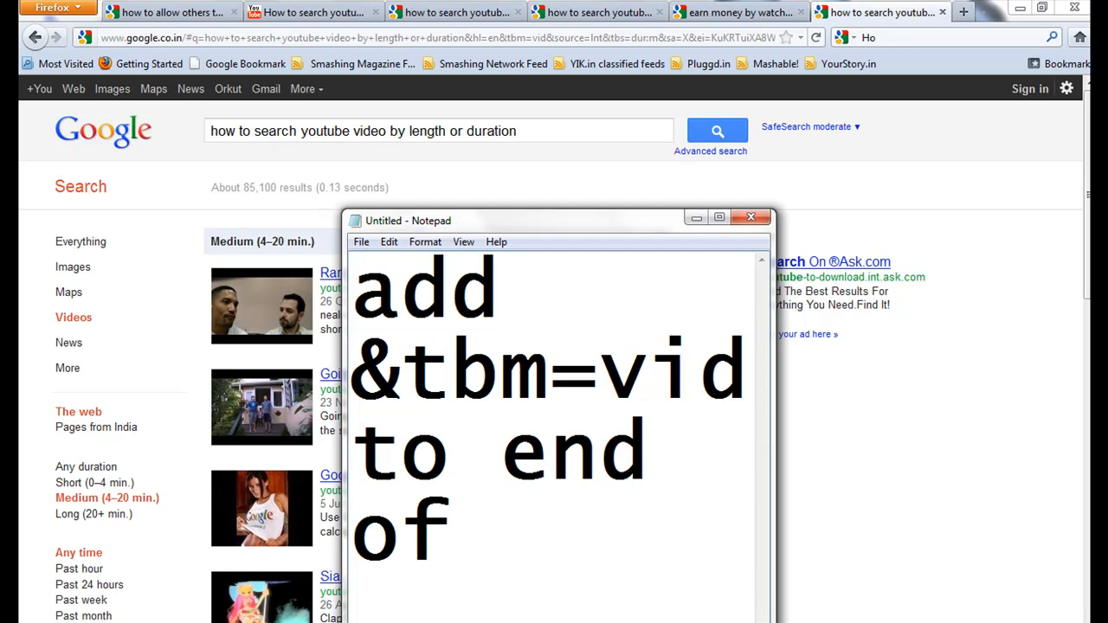
pyautogui.write('your googl')
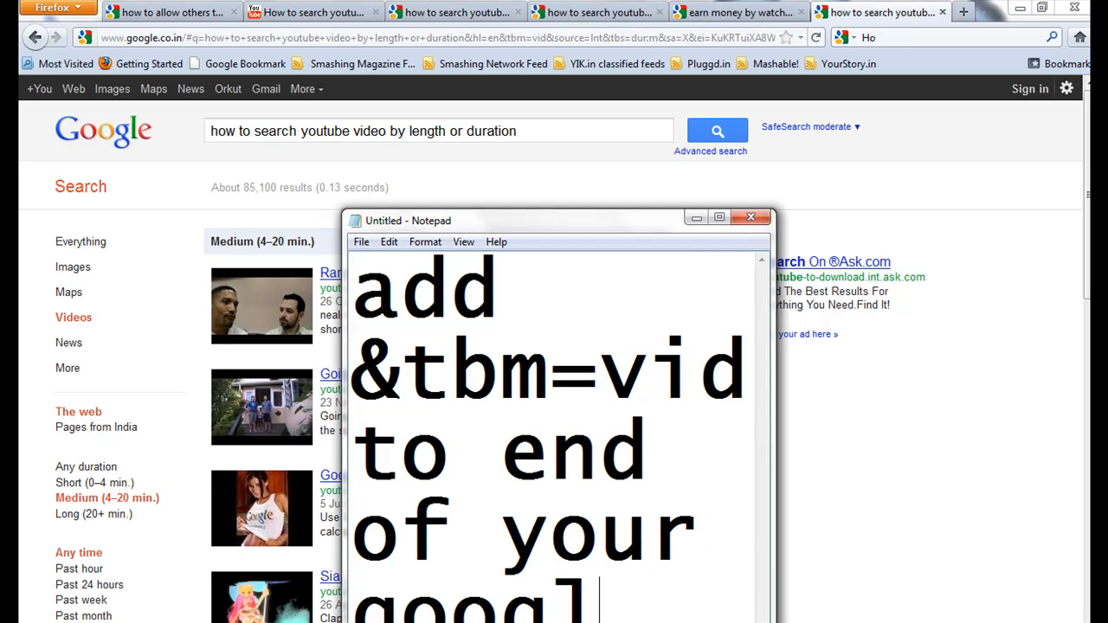
pyautogui.scroll(-3)
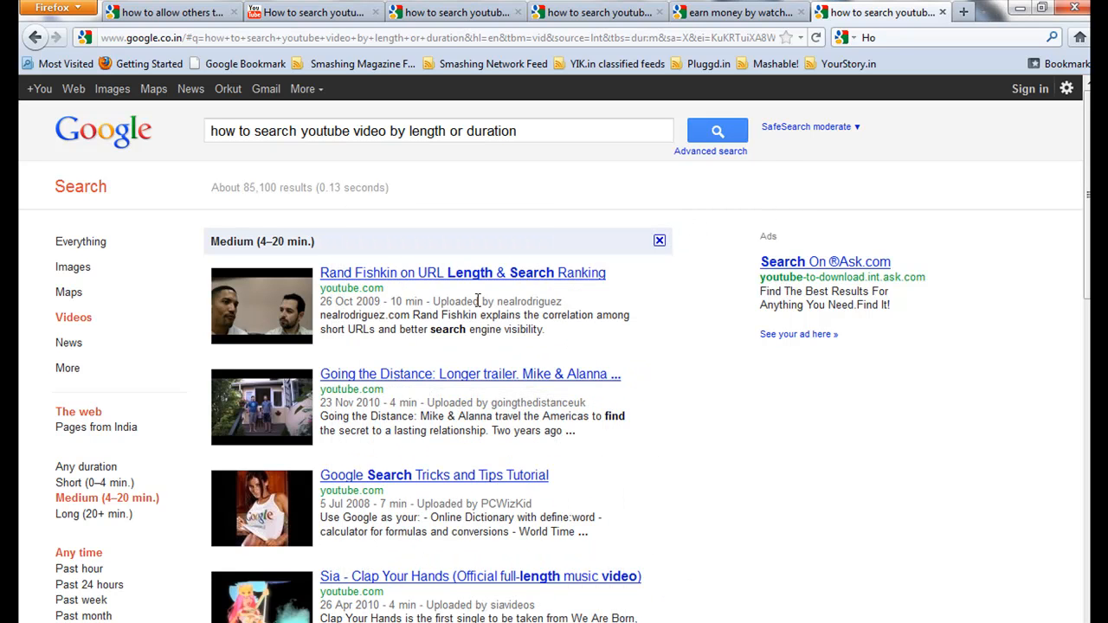
pyautogui.scroll(-3)
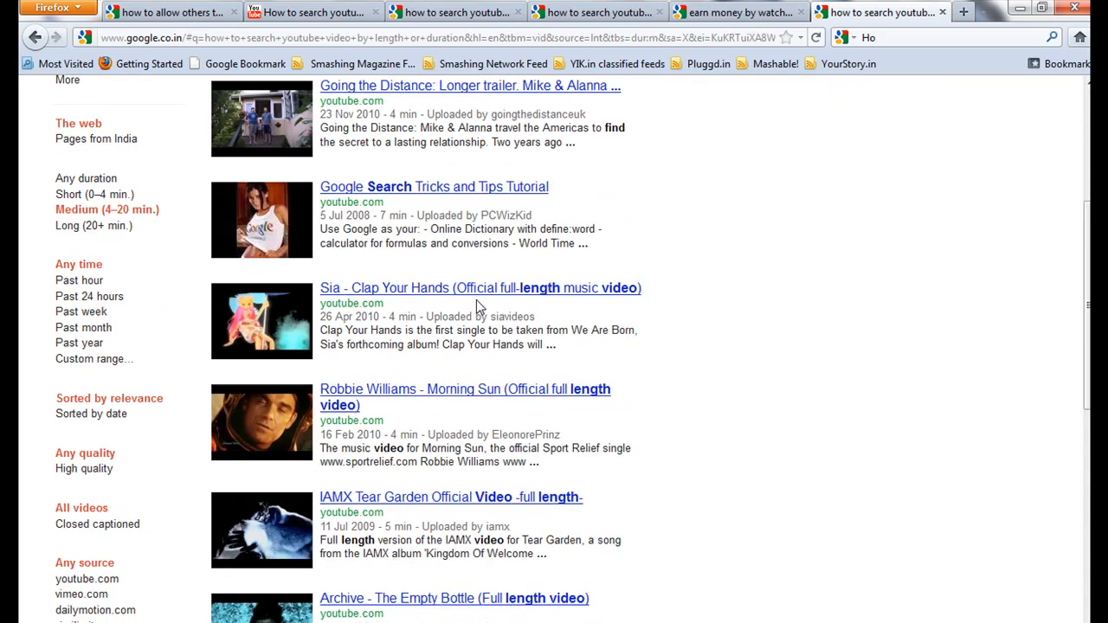
pyautogui.scroll(-3)
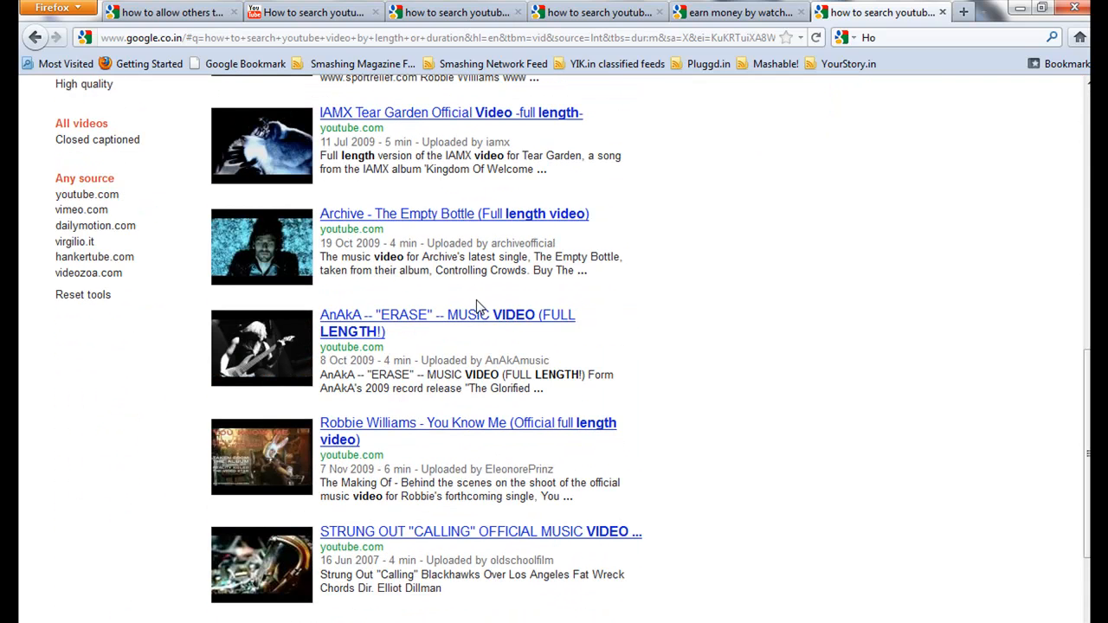